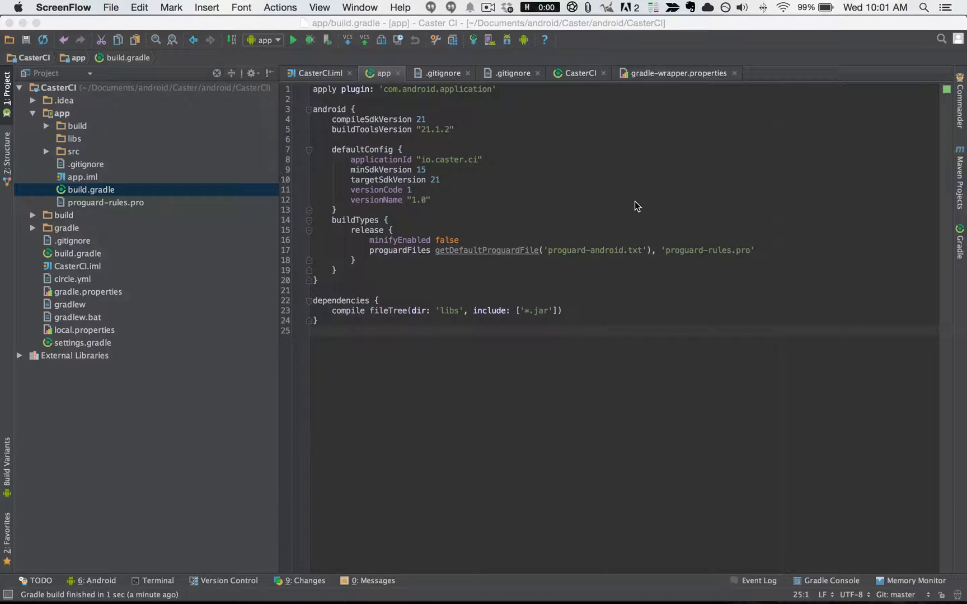
mouse_move(472, 64)
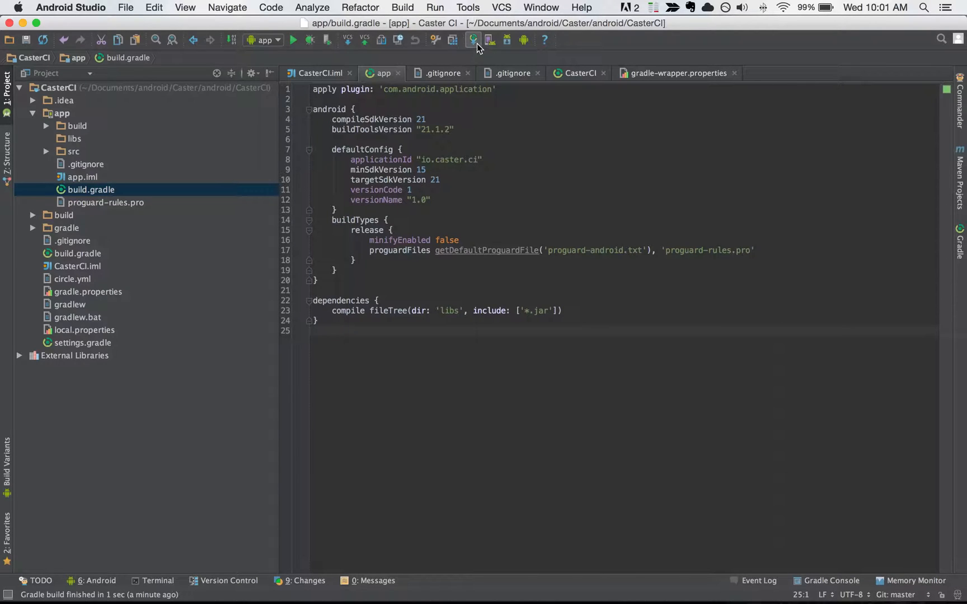
mouse_move(472, 39)
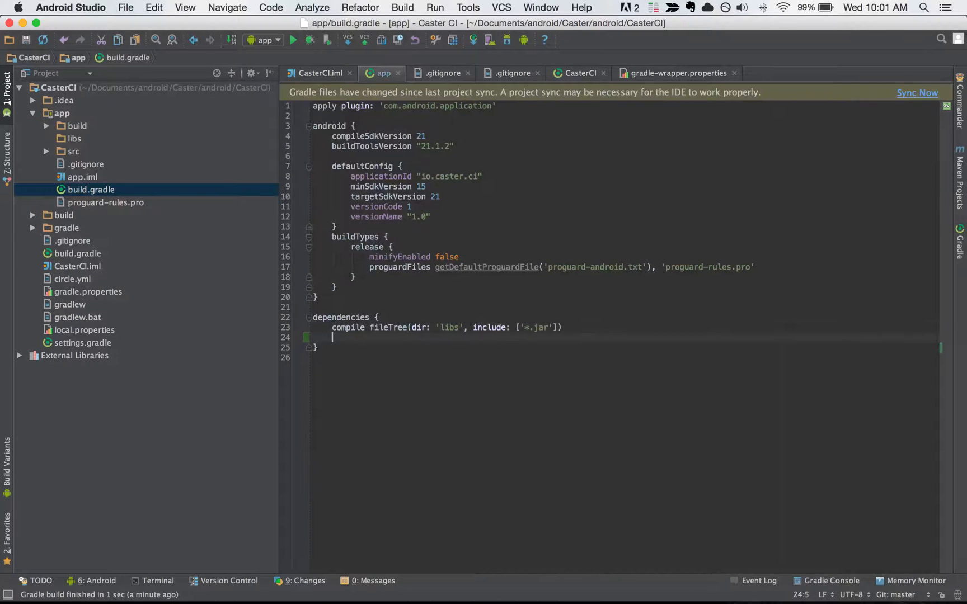
Add the comment '// add dep' in build.gradle's dependencies block and sync the project with Gradle files
text(// dep)
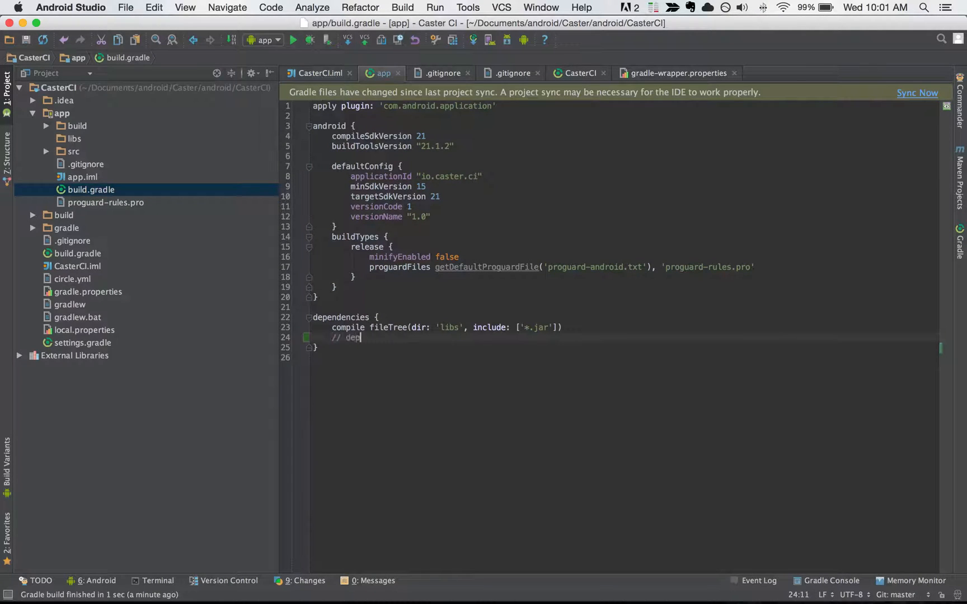
key(Backspace)
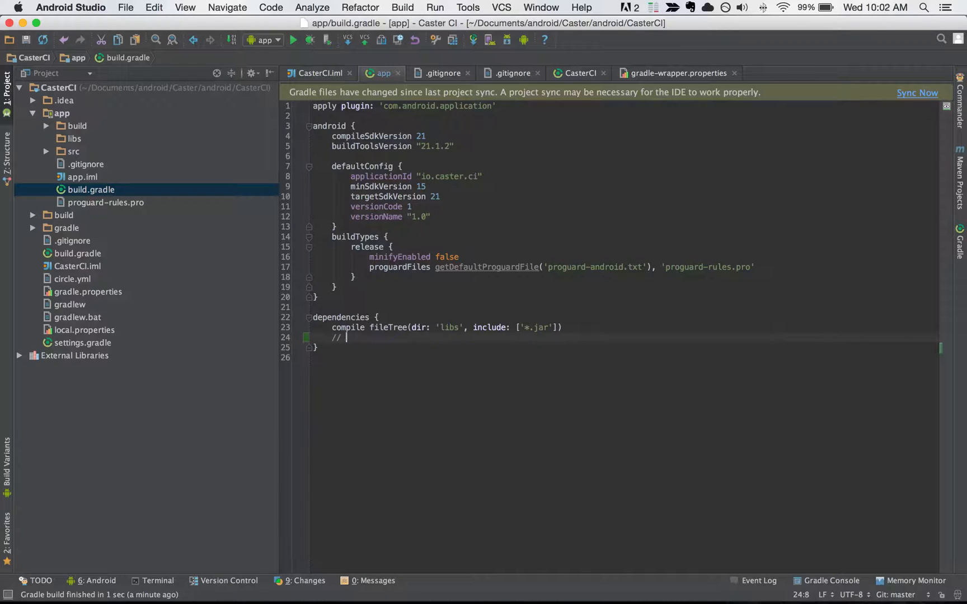
text(add dep)
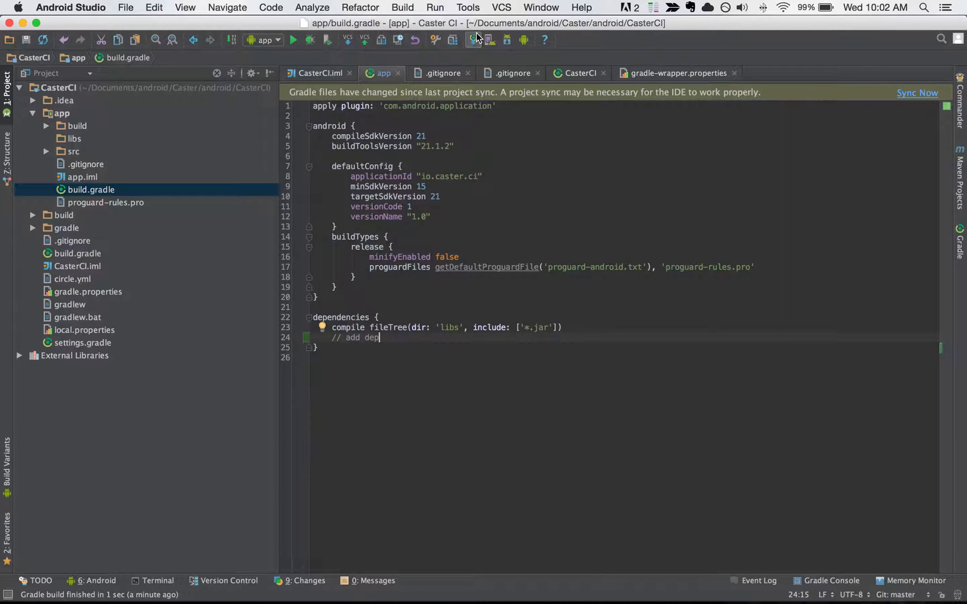
click(916, 93)
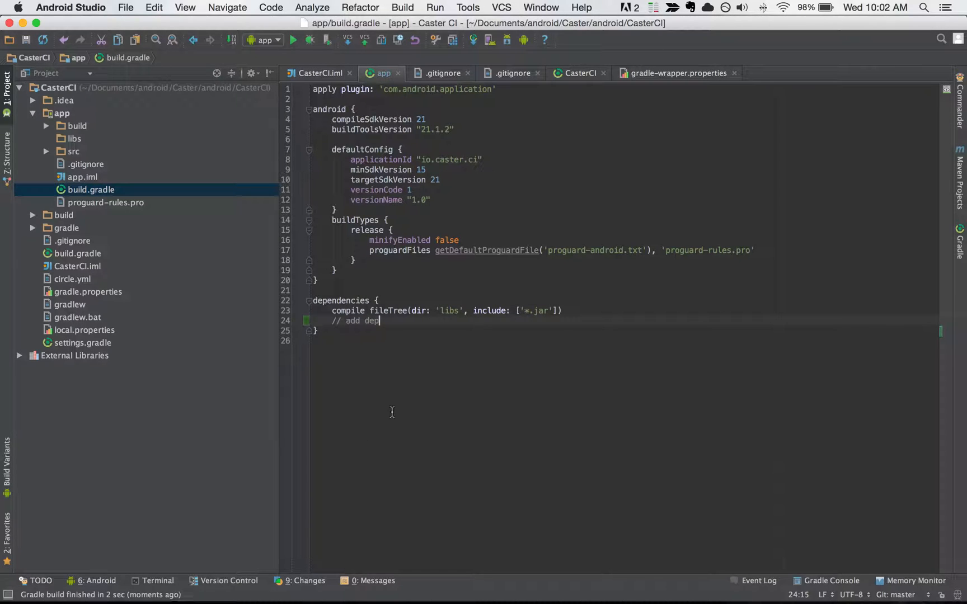
mouse_move(570, 153)
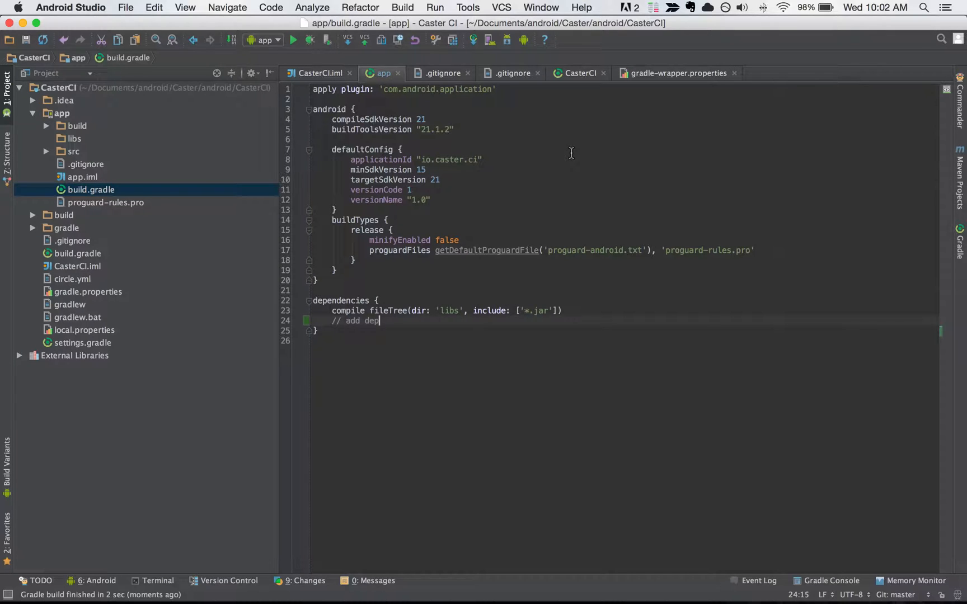
Bring up the Keymap page of Android Studio's Preferences by searching 'ke'
click(70, 8)
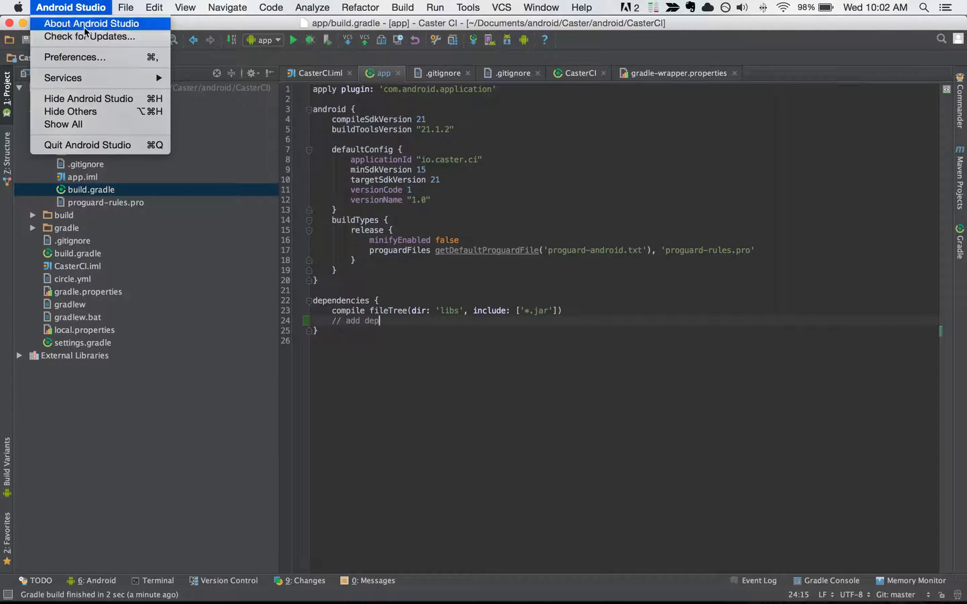
click(75, 57)
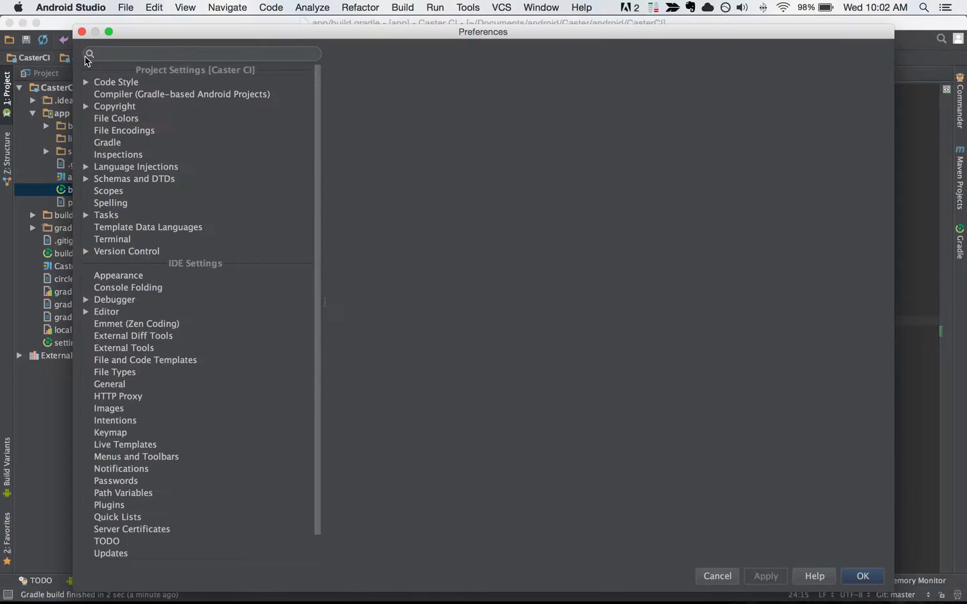
text(keymap)
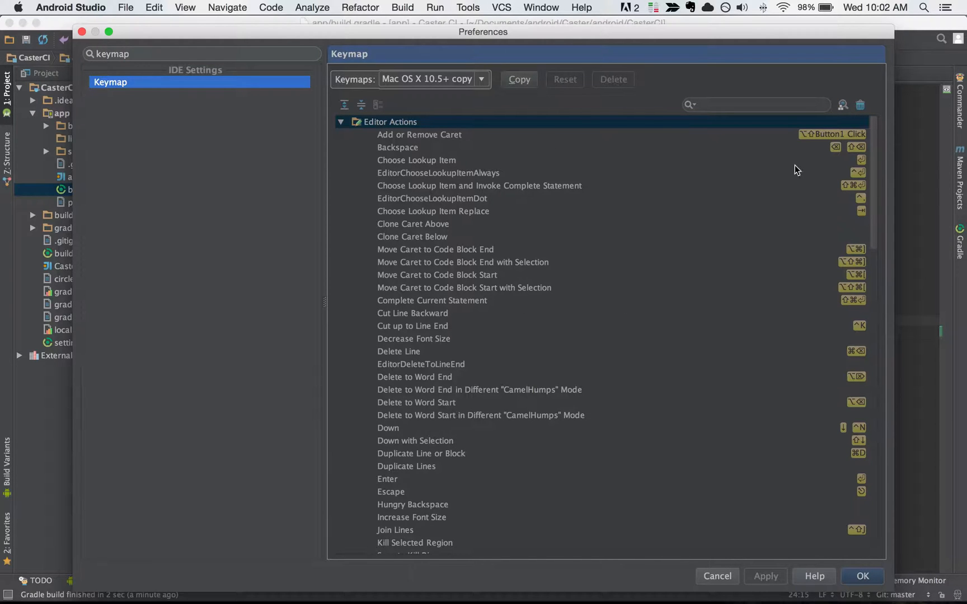
Filter keymap actions by 'Gradle' and get shortcut options for Sync Project with Gradle Files
click(755, 104)
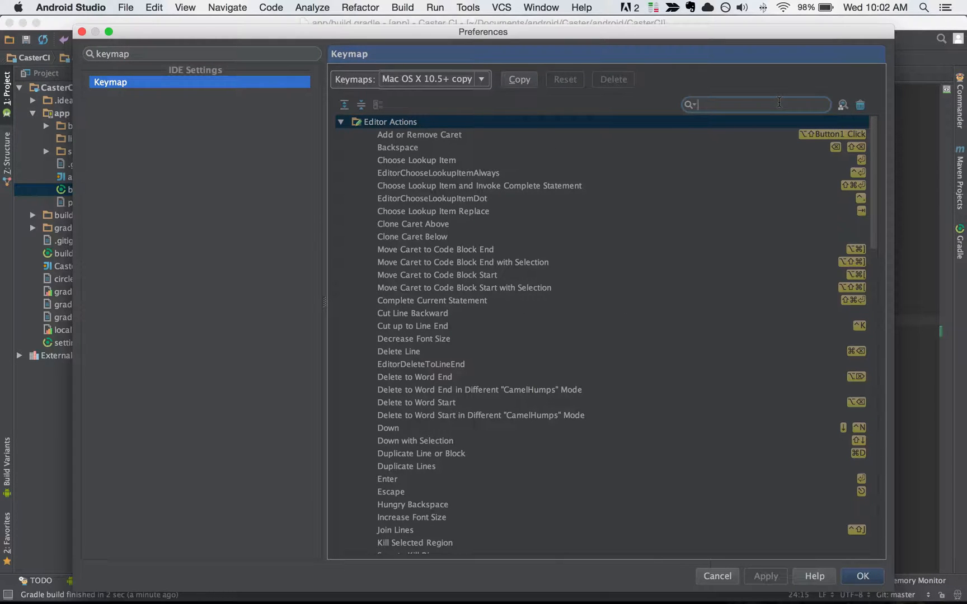
text(Gradle)
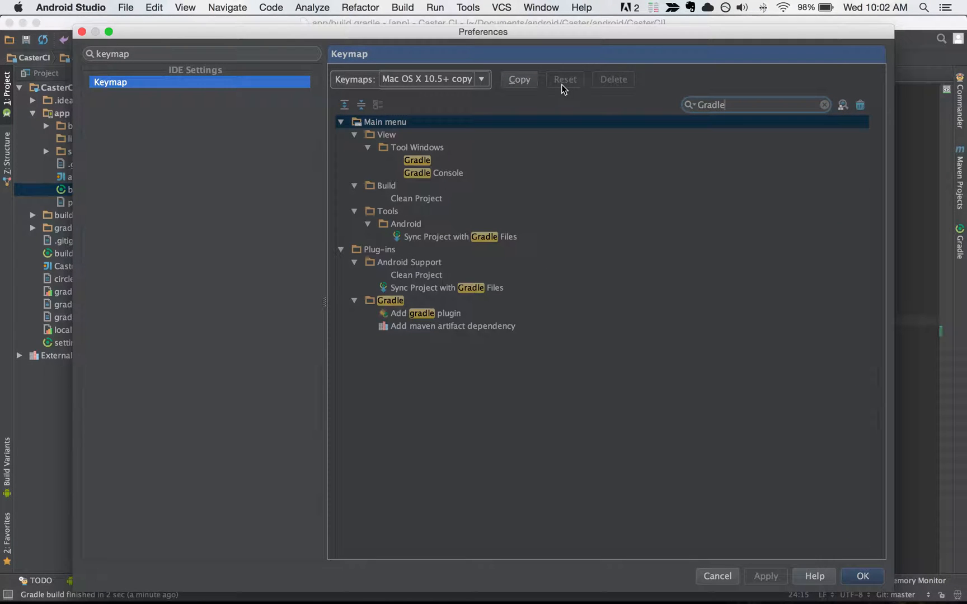
mouse_move(460, 239)
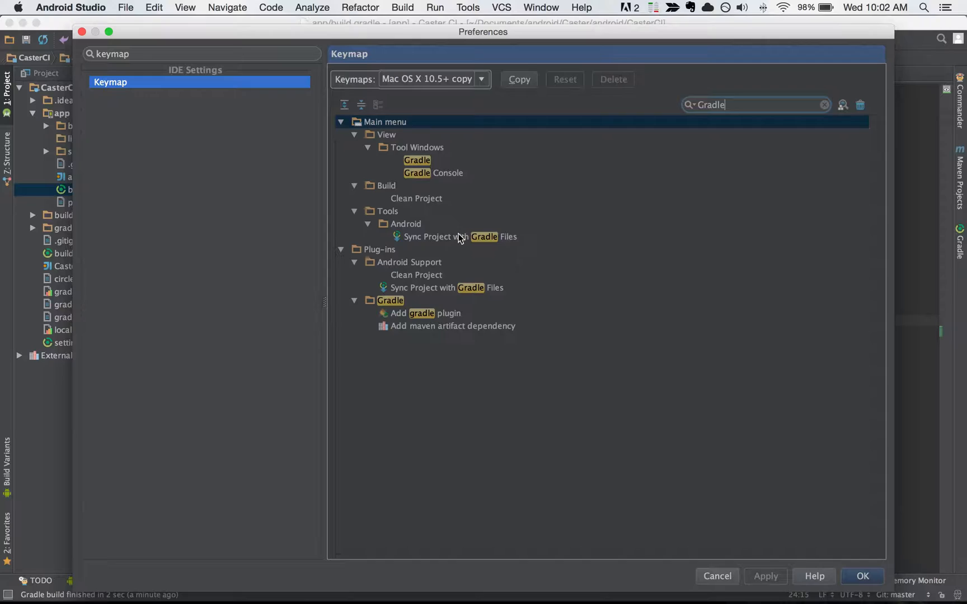
click(460, 237)
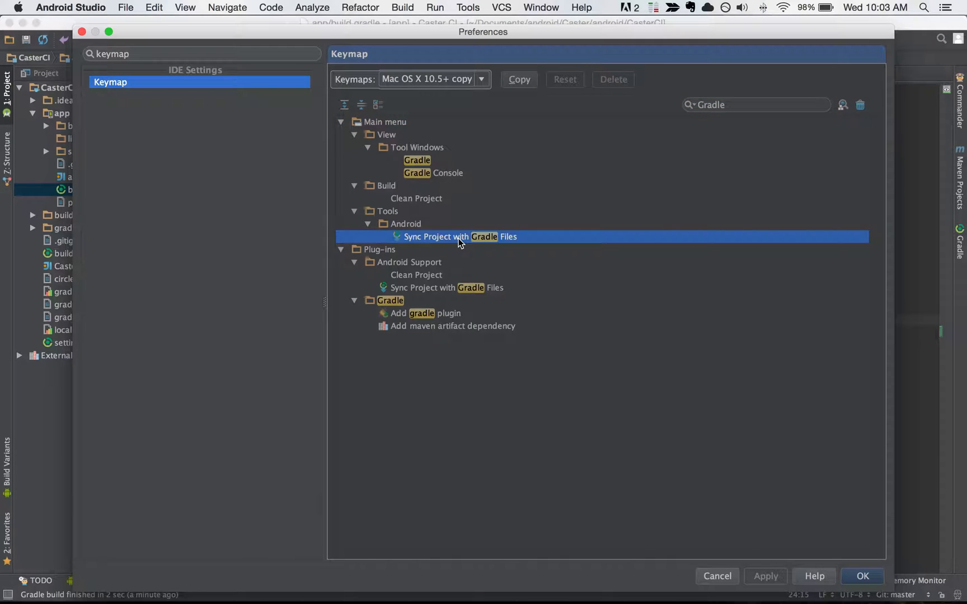
right_click(459, 236)
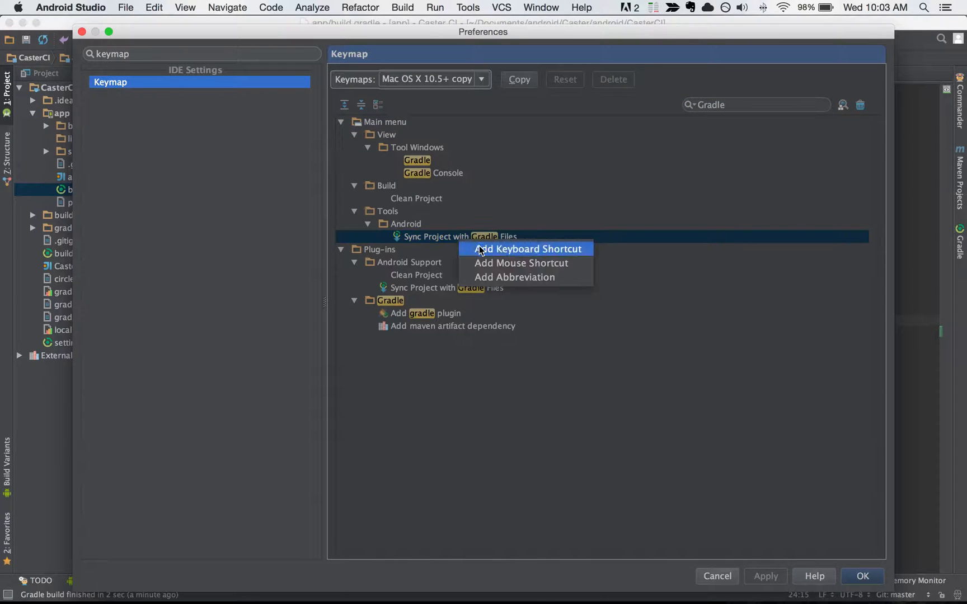
Assign Ctrl+T as the shortcut for Sync Project with Gradle Files and save the keymap
click(528, 249)
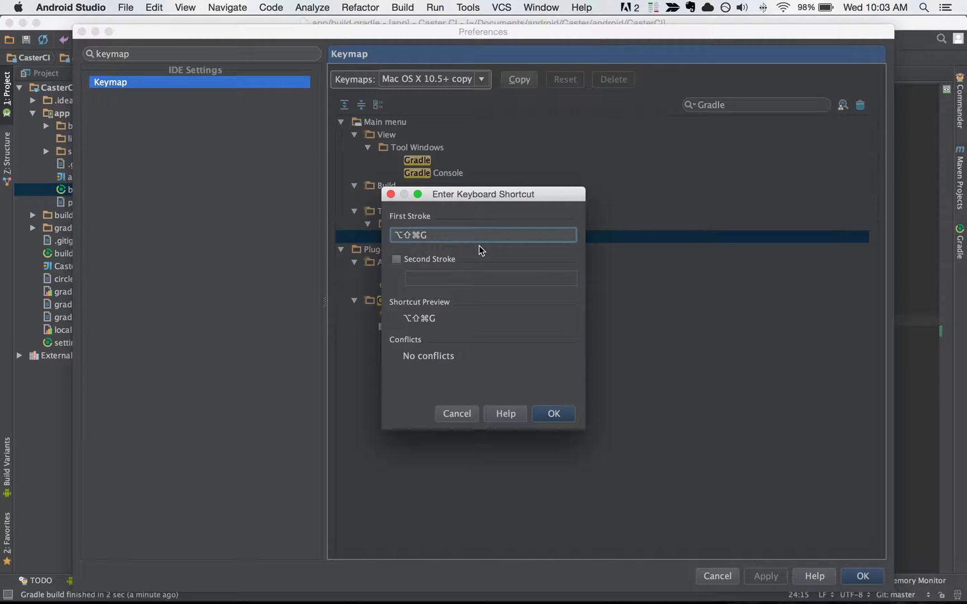
mouse_move(456, 363)
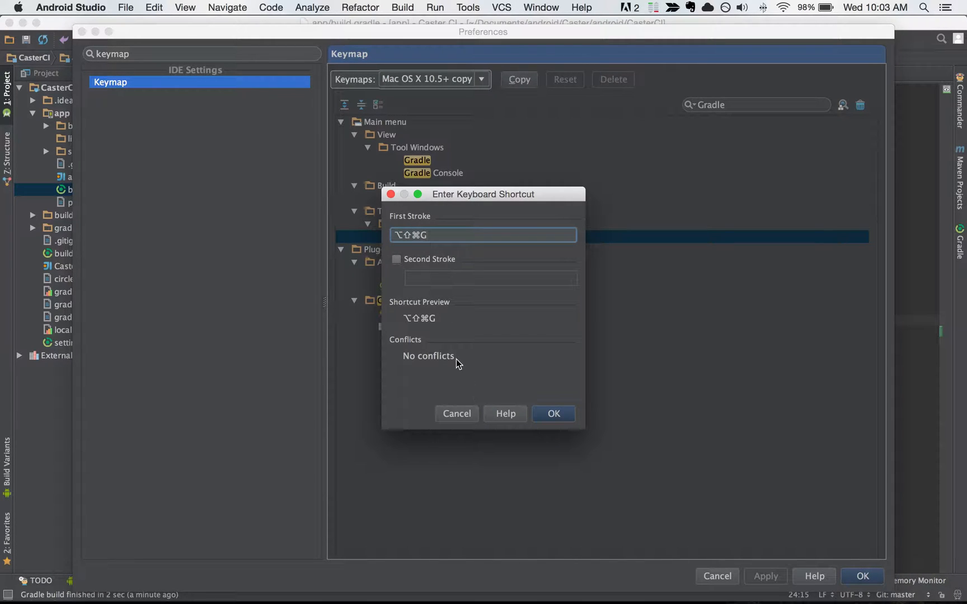
mouse_move(474, 250)
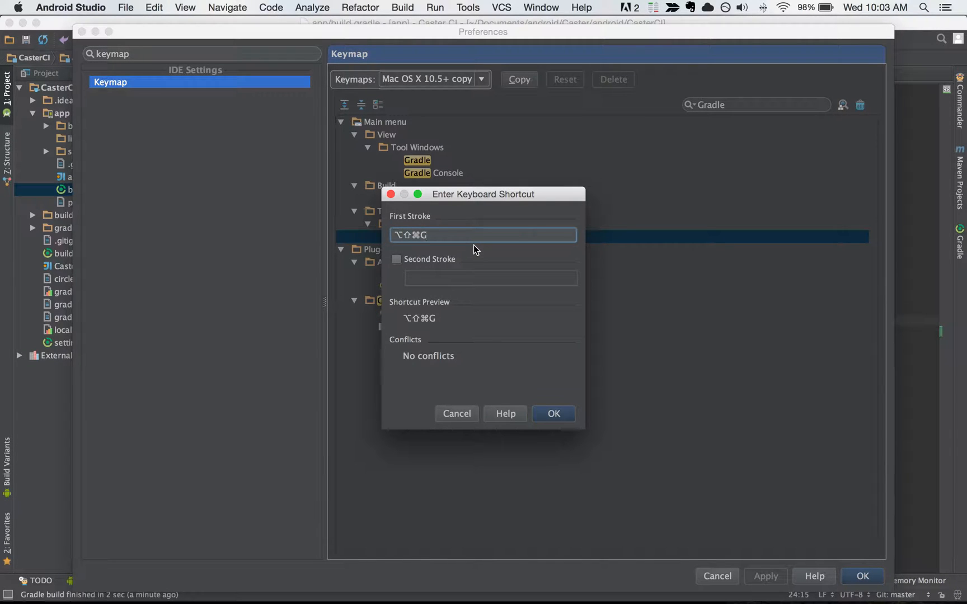
key(ctrl+t)
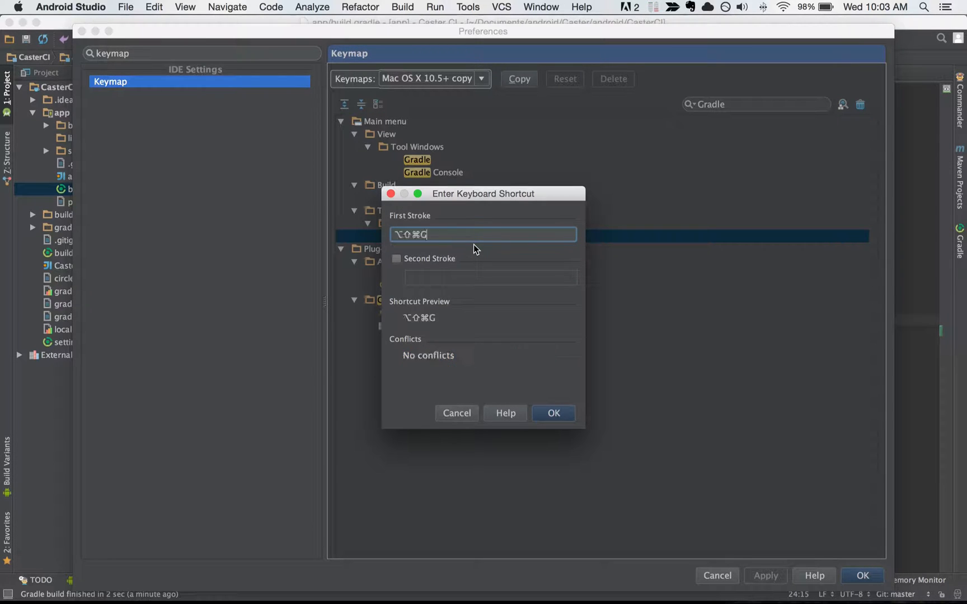
click(553, 413)
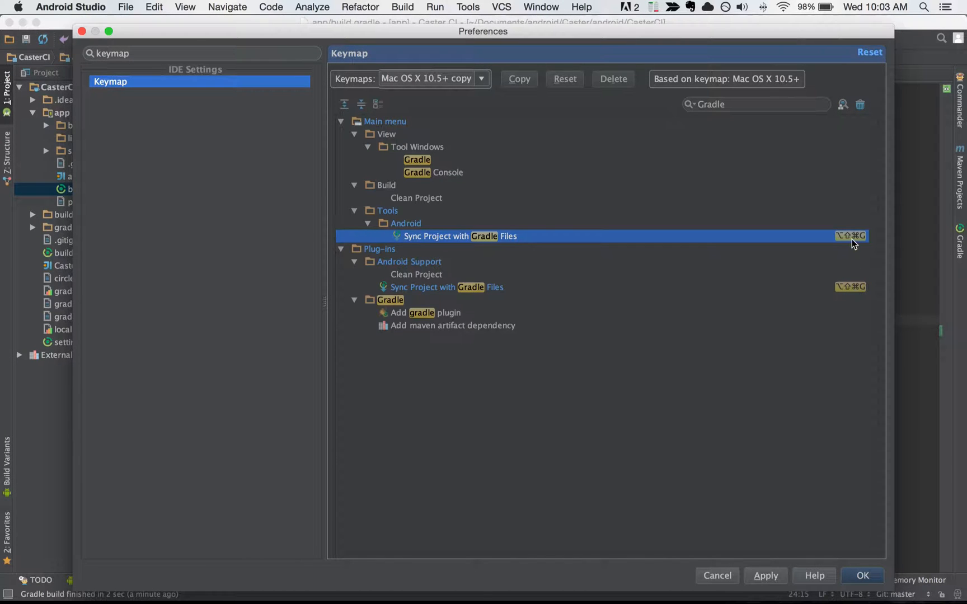
mouse_move(856, 287)
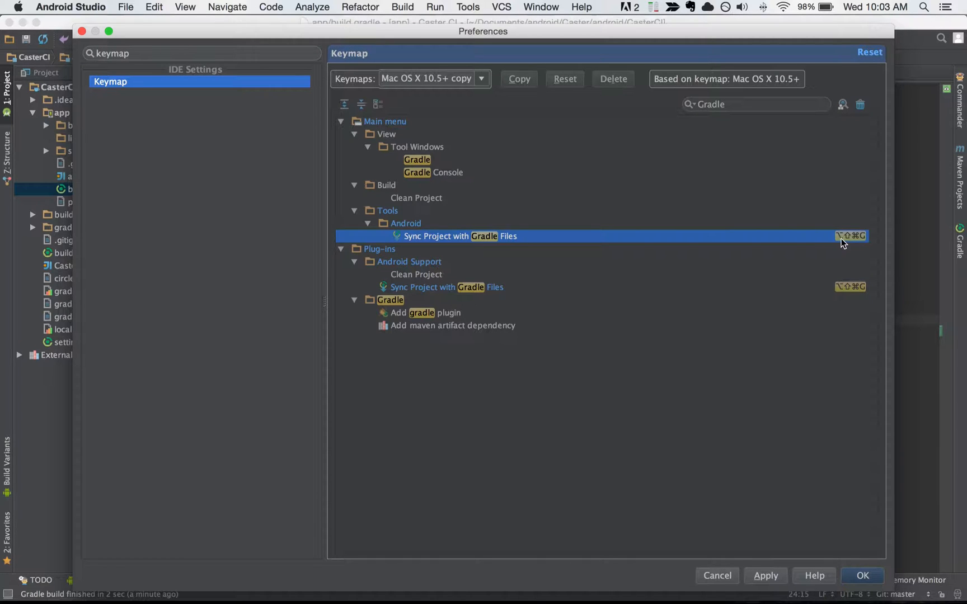
click(861, 575)
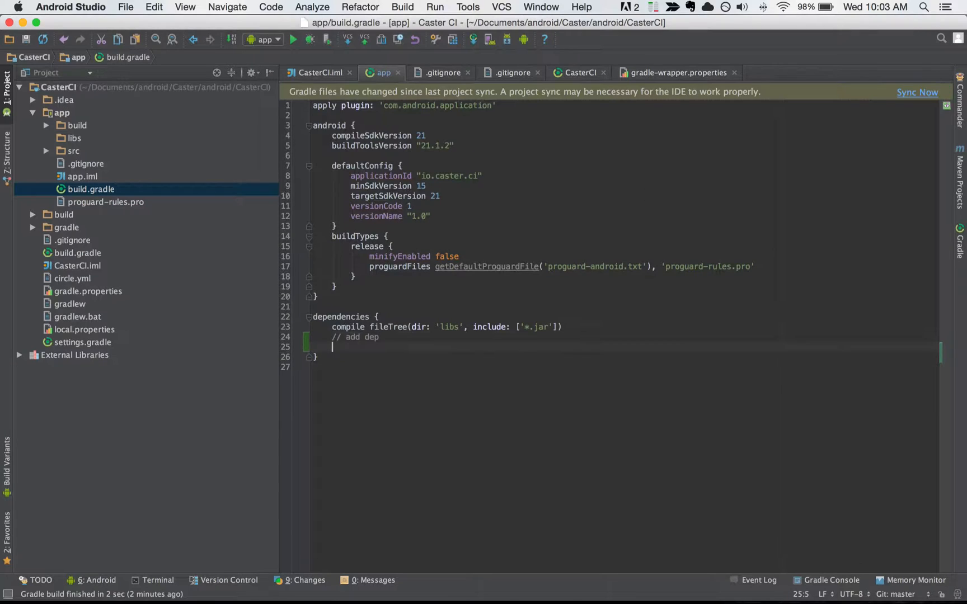
Add the comment '// add another dep' under dependencies and sync the project with Gradle files
text(// add no)
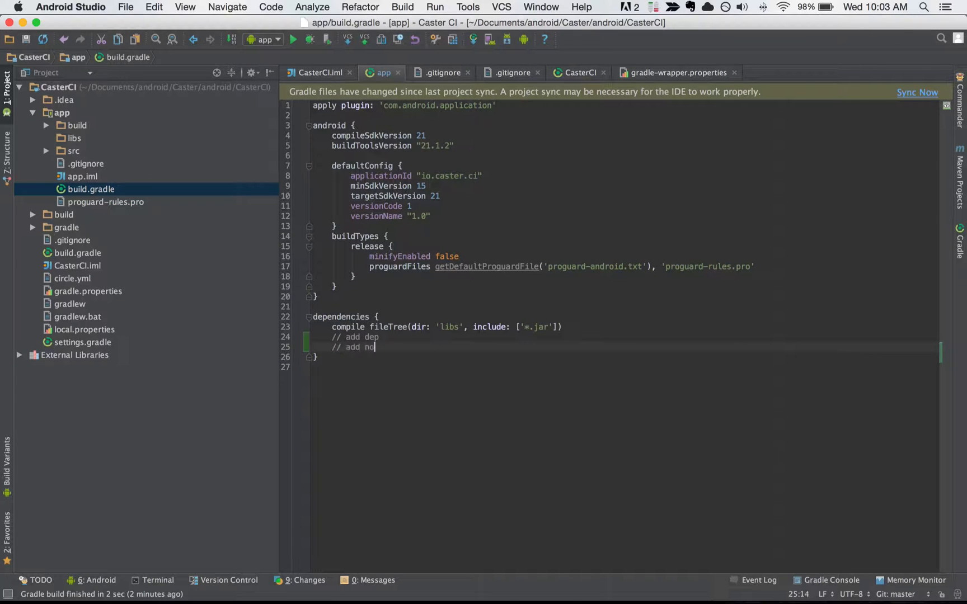
text(another de)
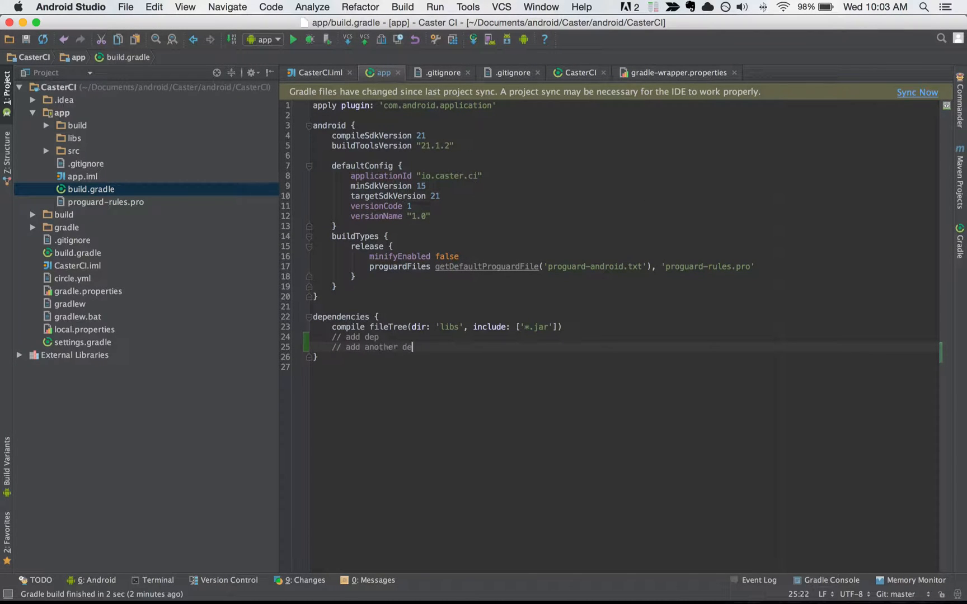
text(p)
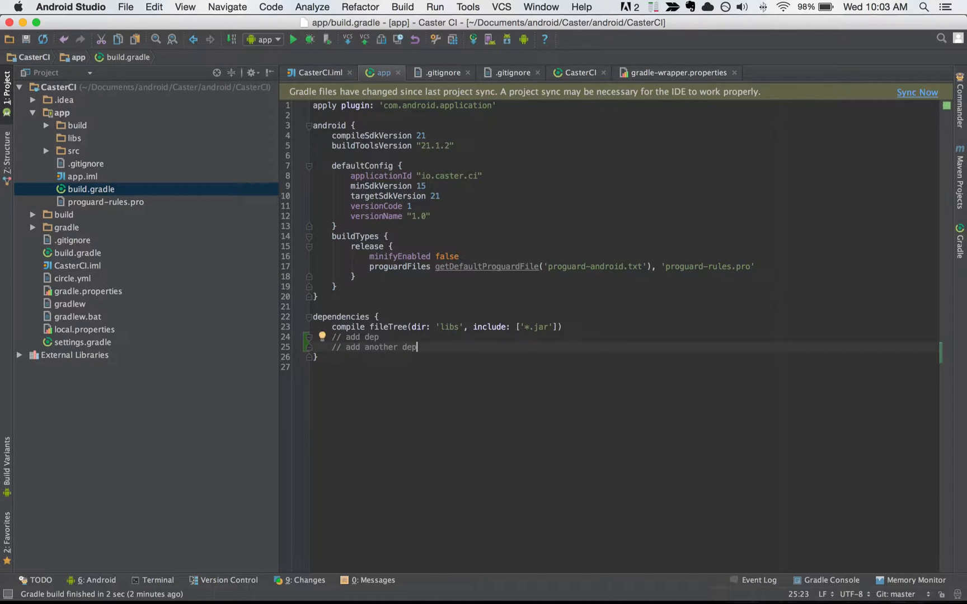
click(916, 91)
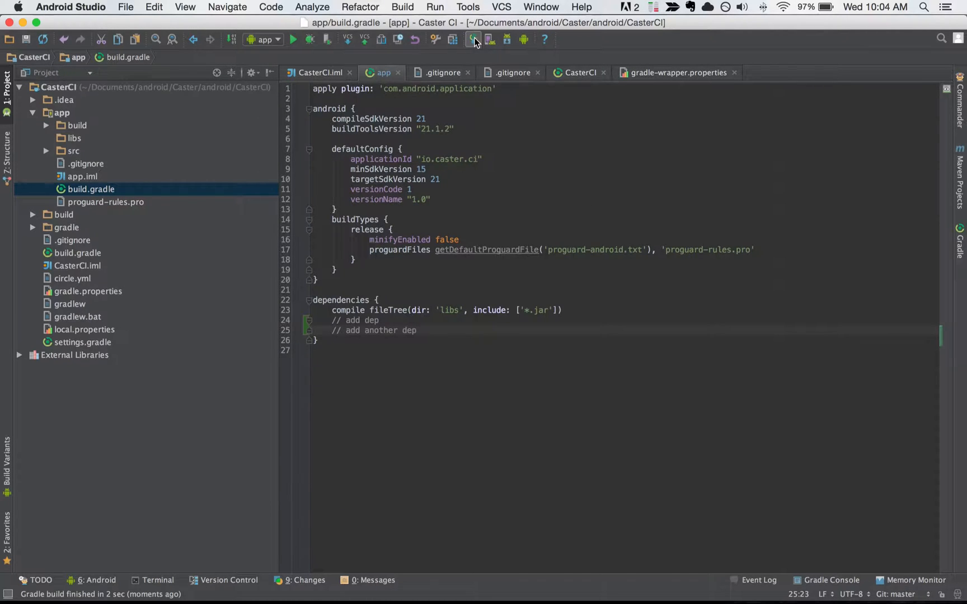
mouse_move(473, 39)
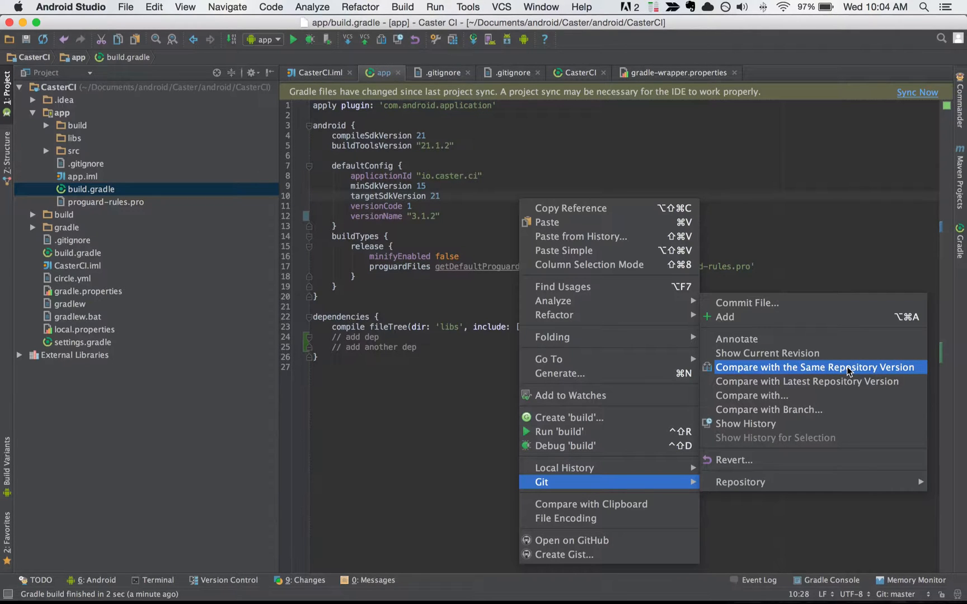
Compare build.gradle with its same repository version via Git, review the diff, then close it
click(814, 367)
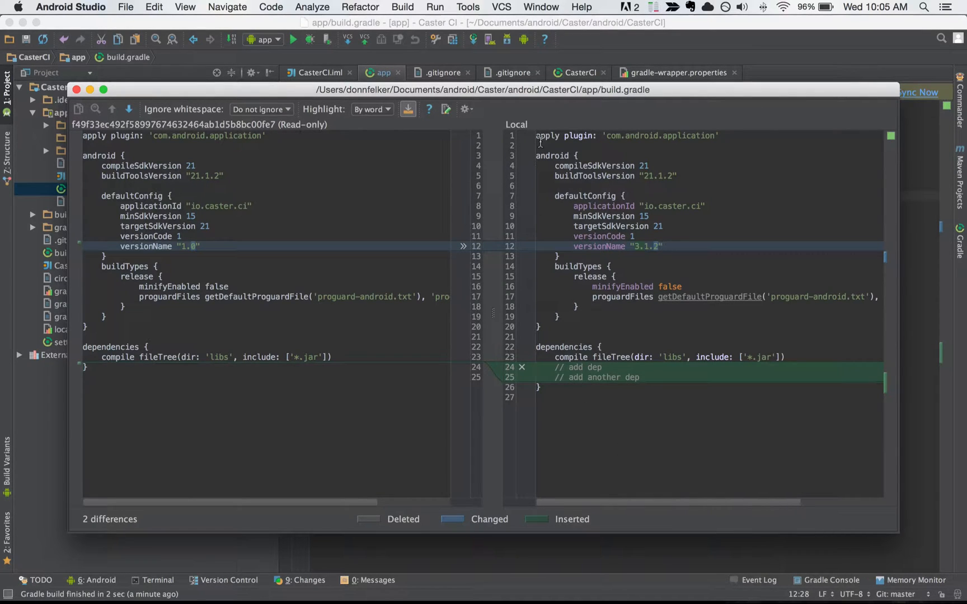
click(76, 90)
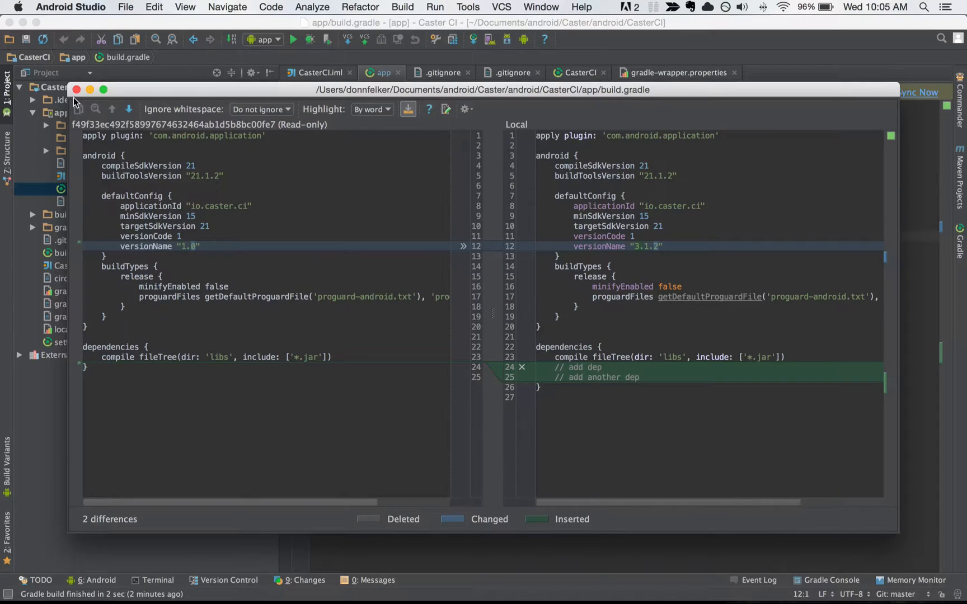
click(76, 89)
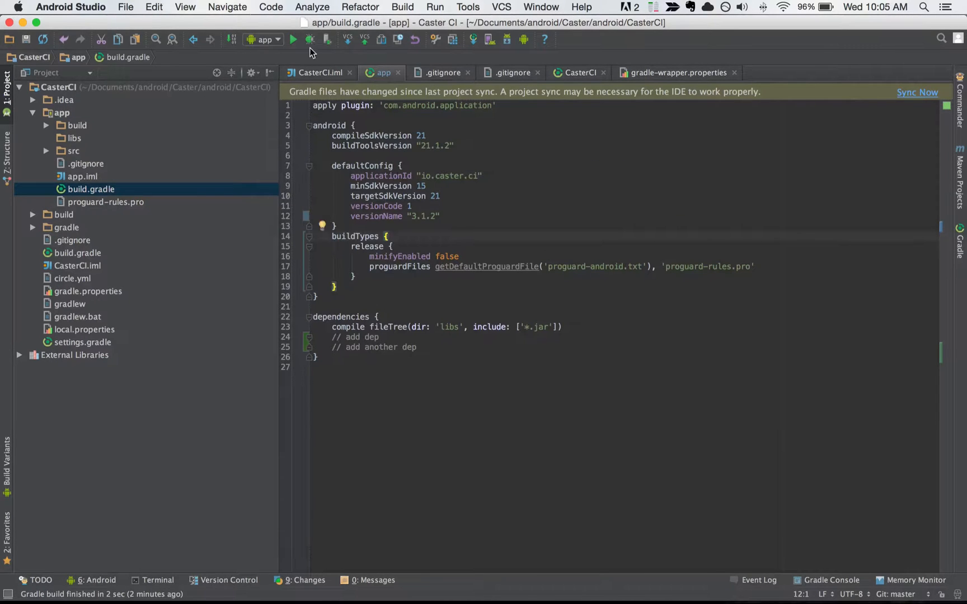
In Preferences > Keymap, filter actions by 'same rep' and start adding a shortcut to the Git compare action
click(71, 7)
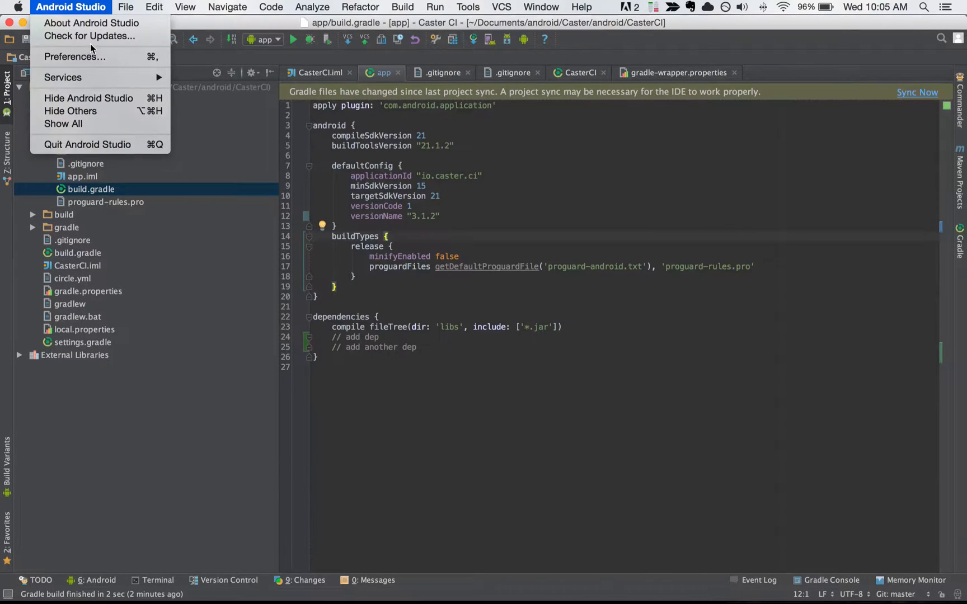
click(75, 56)
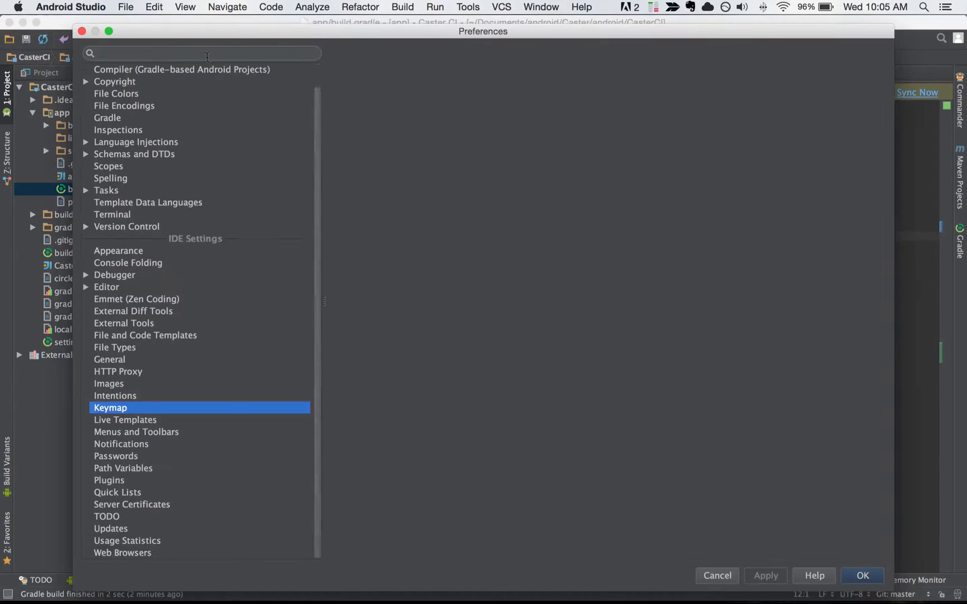
click(110, 408)
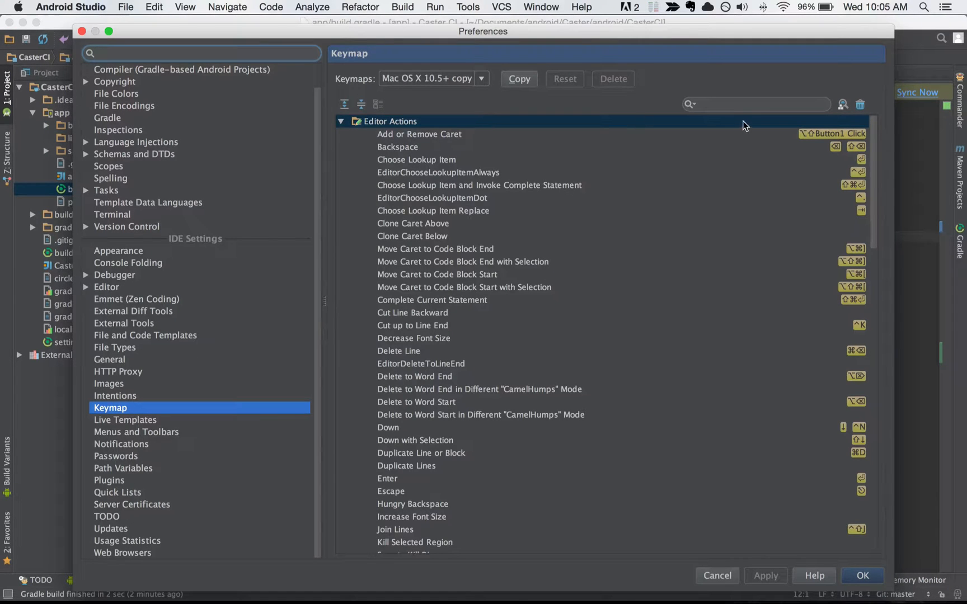
text(same repository)
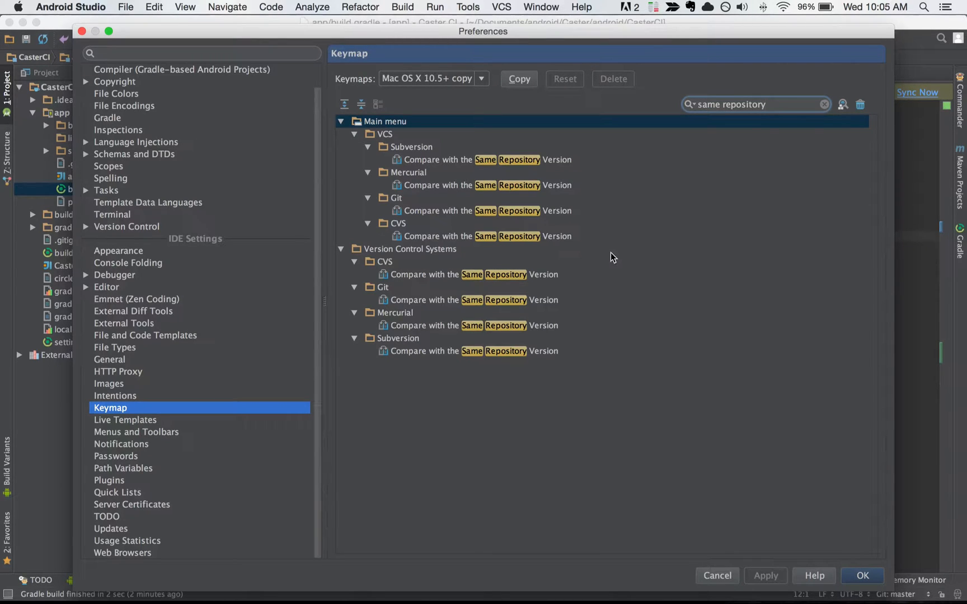
click(487, 210)
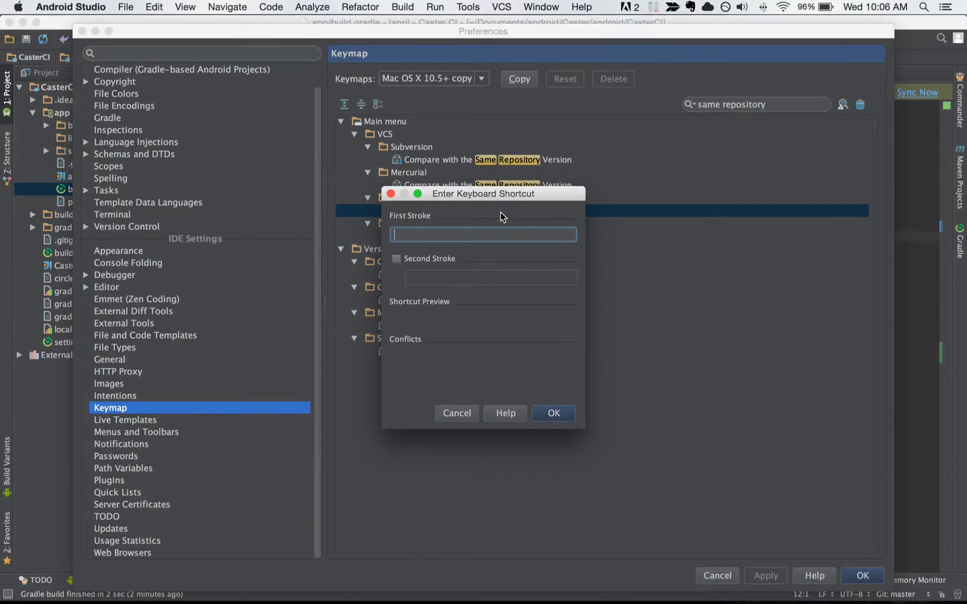
Assign Shift+Cmd+D to Git's Compare with the Same Repository Version and save the keymap
key(shift+cmd)
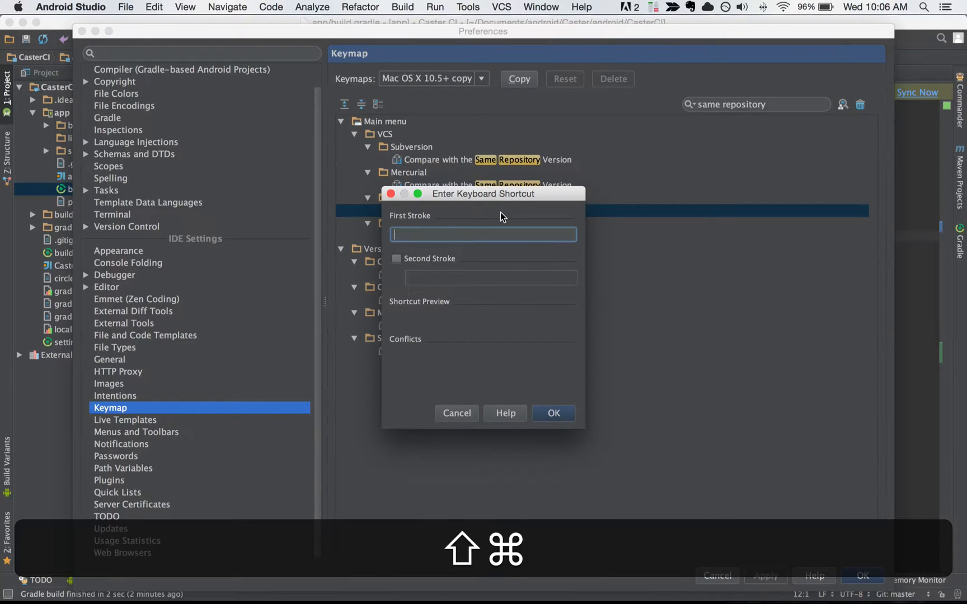
key(shift+cmd+d)
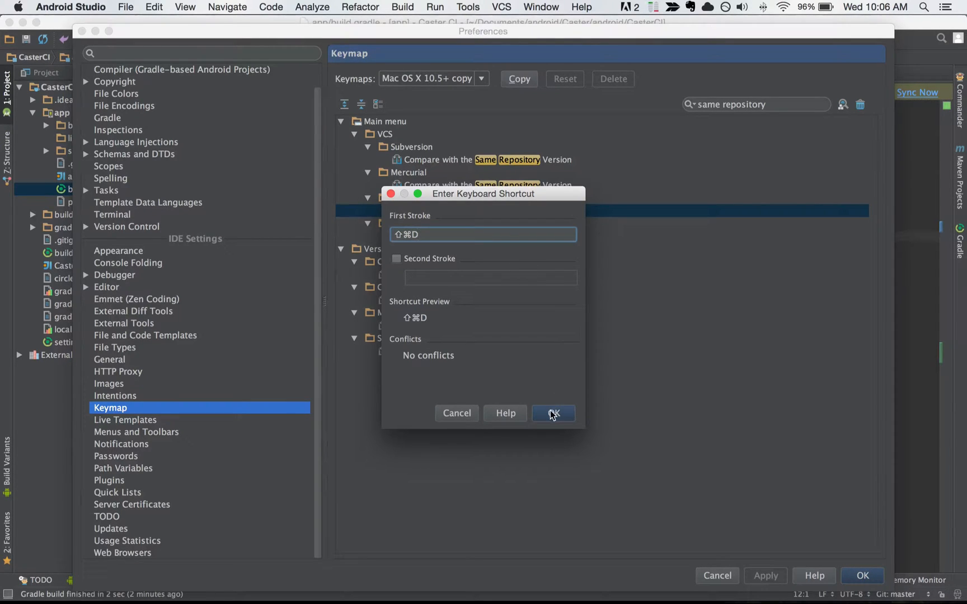
click(551, 412)
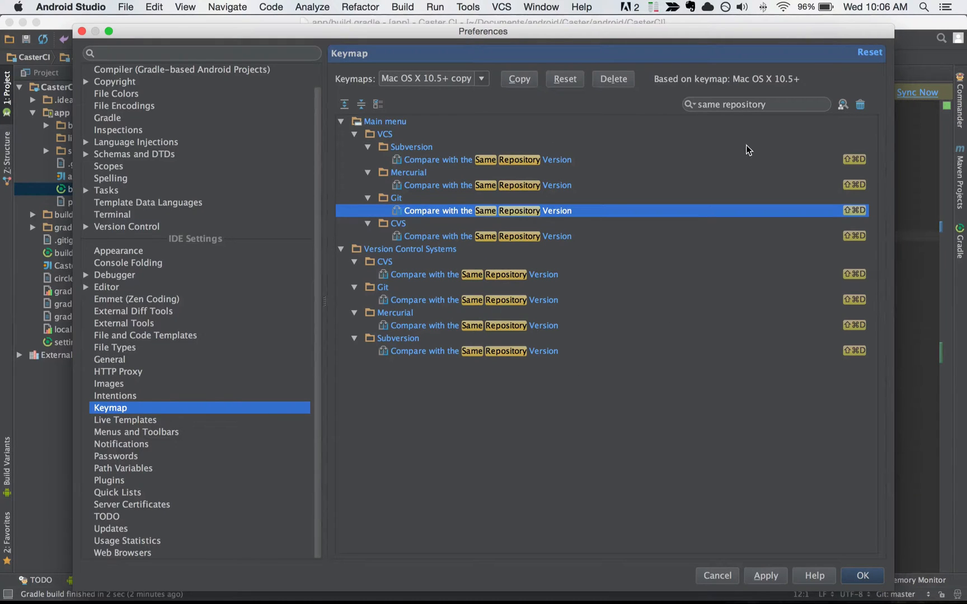
mouse_move(568, 379)
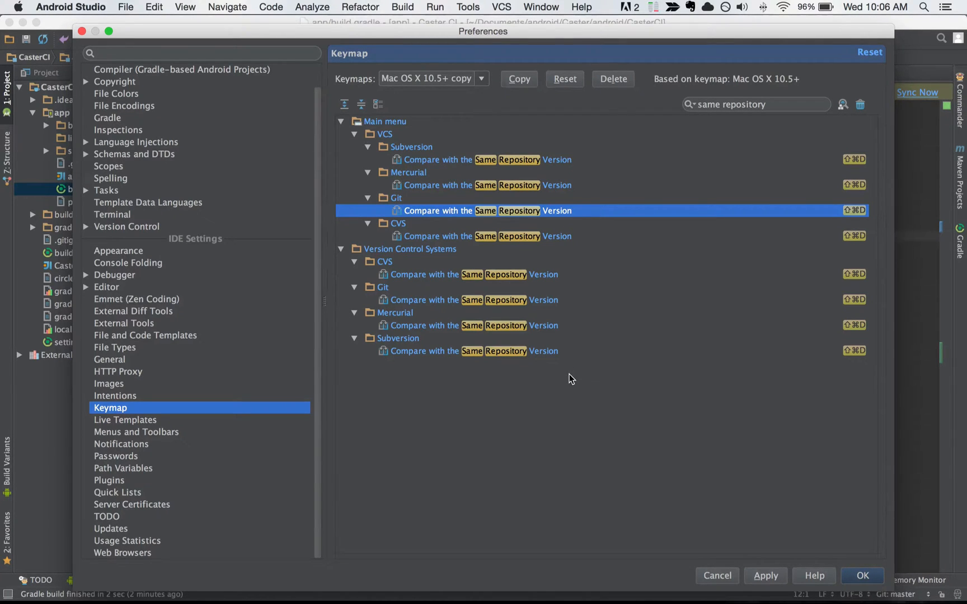
mouse_move(855, 520)
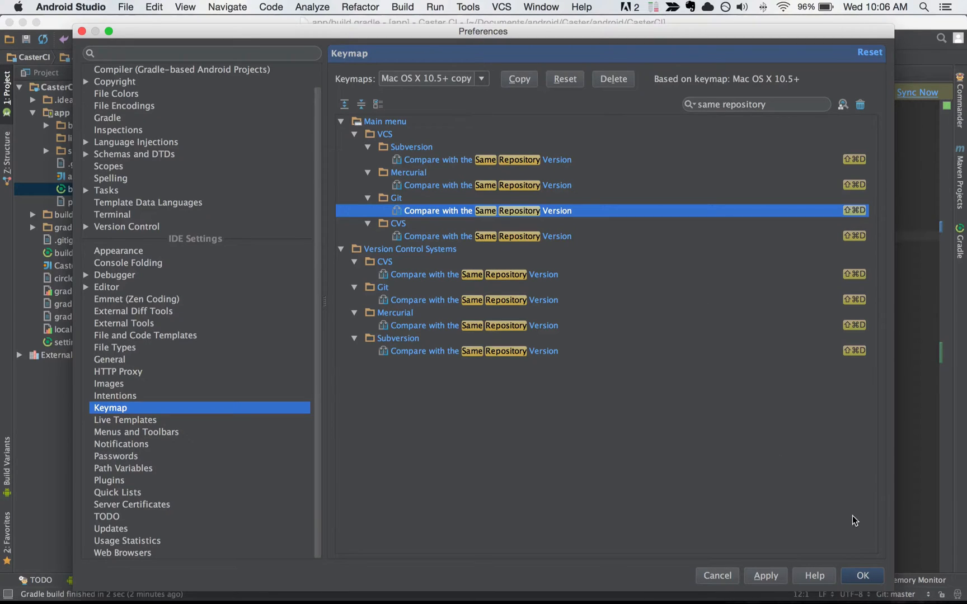
click(861, 575)
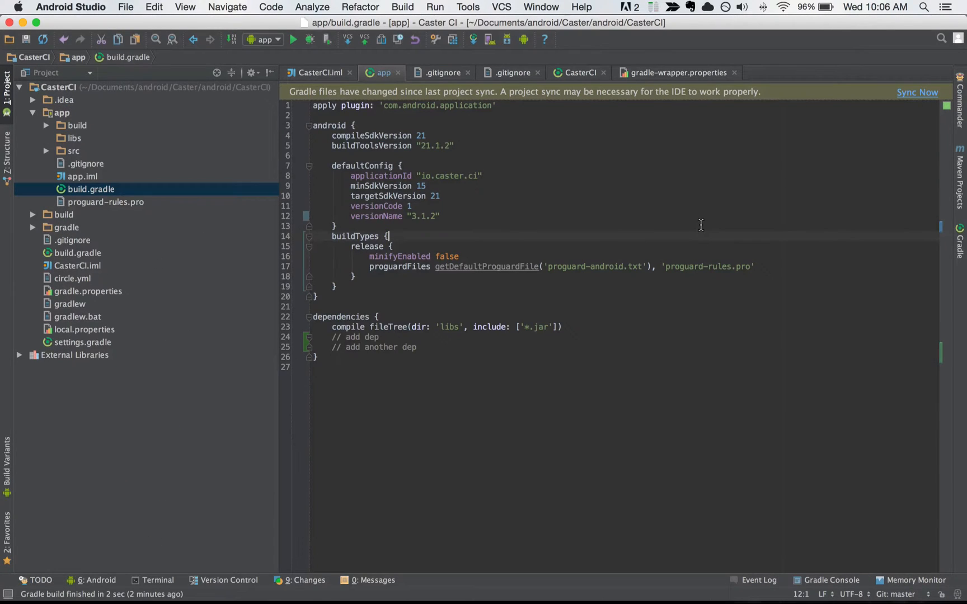